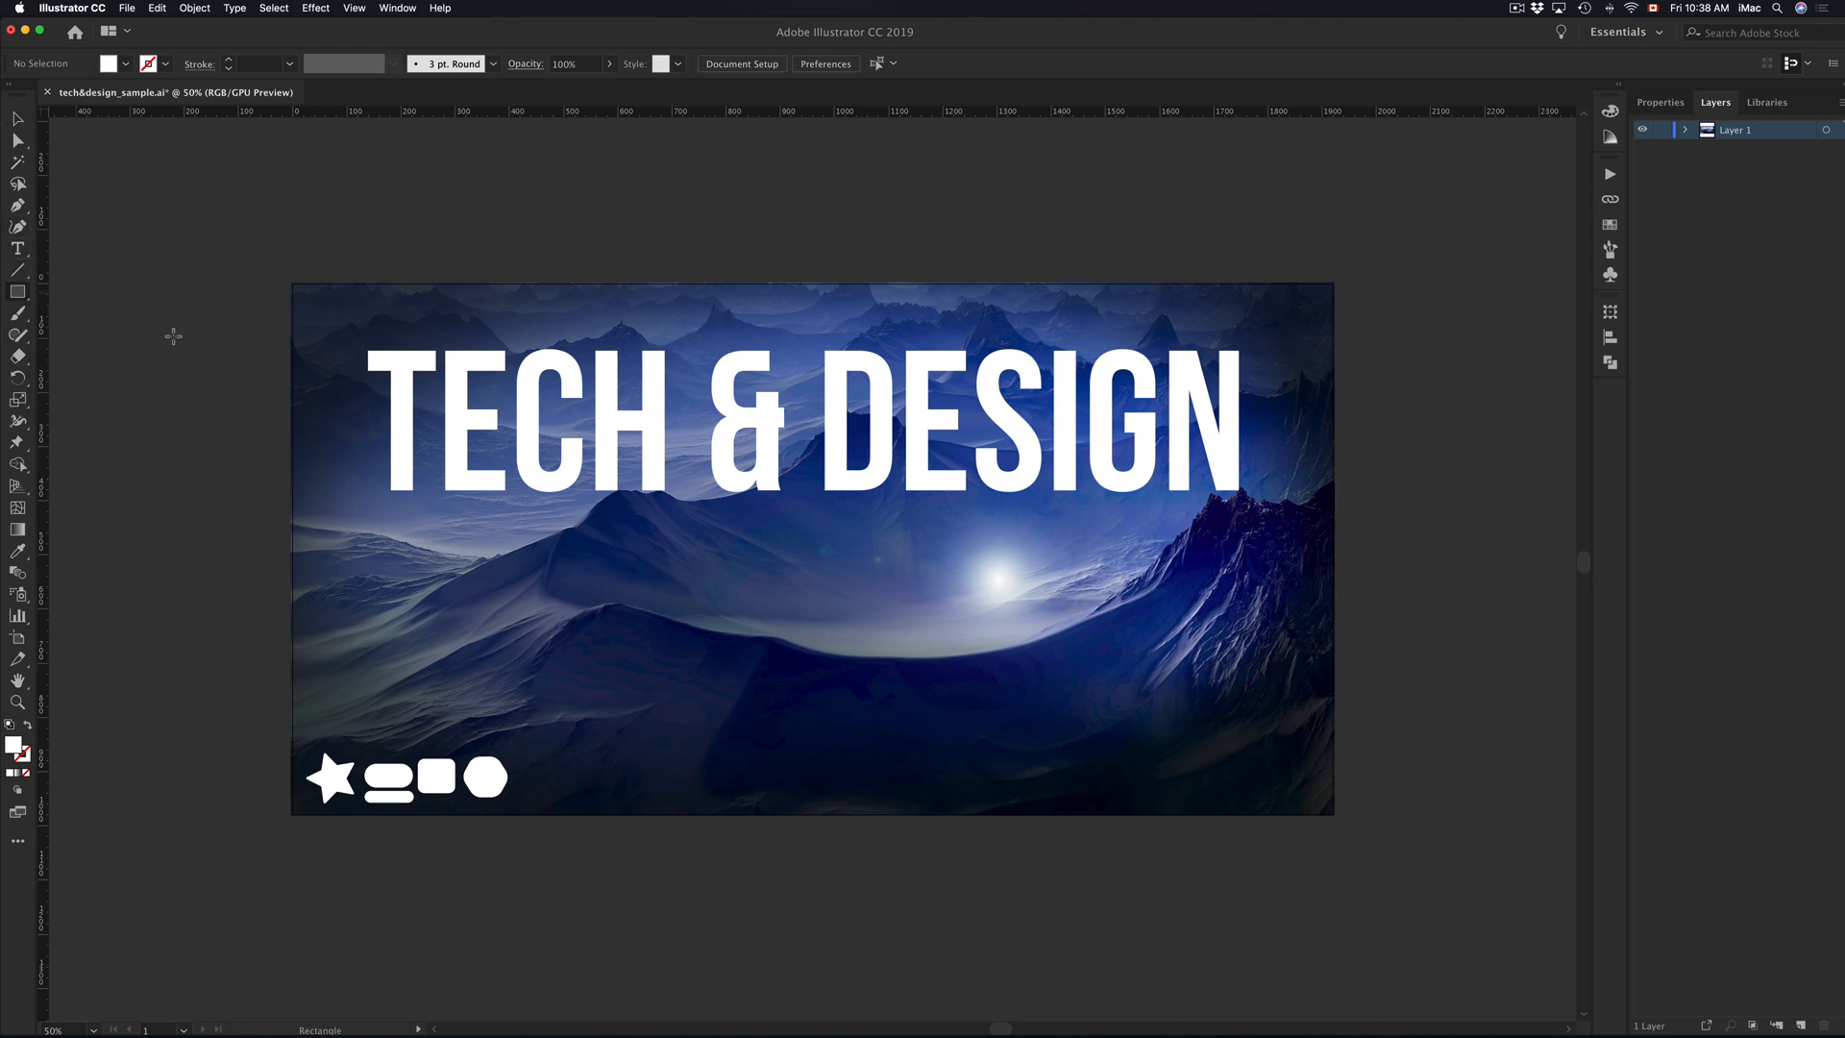
- Draw a white-filled rectangle across the mountains just below the TECH & DESIGN title
drag(386, 540, 737, 680)
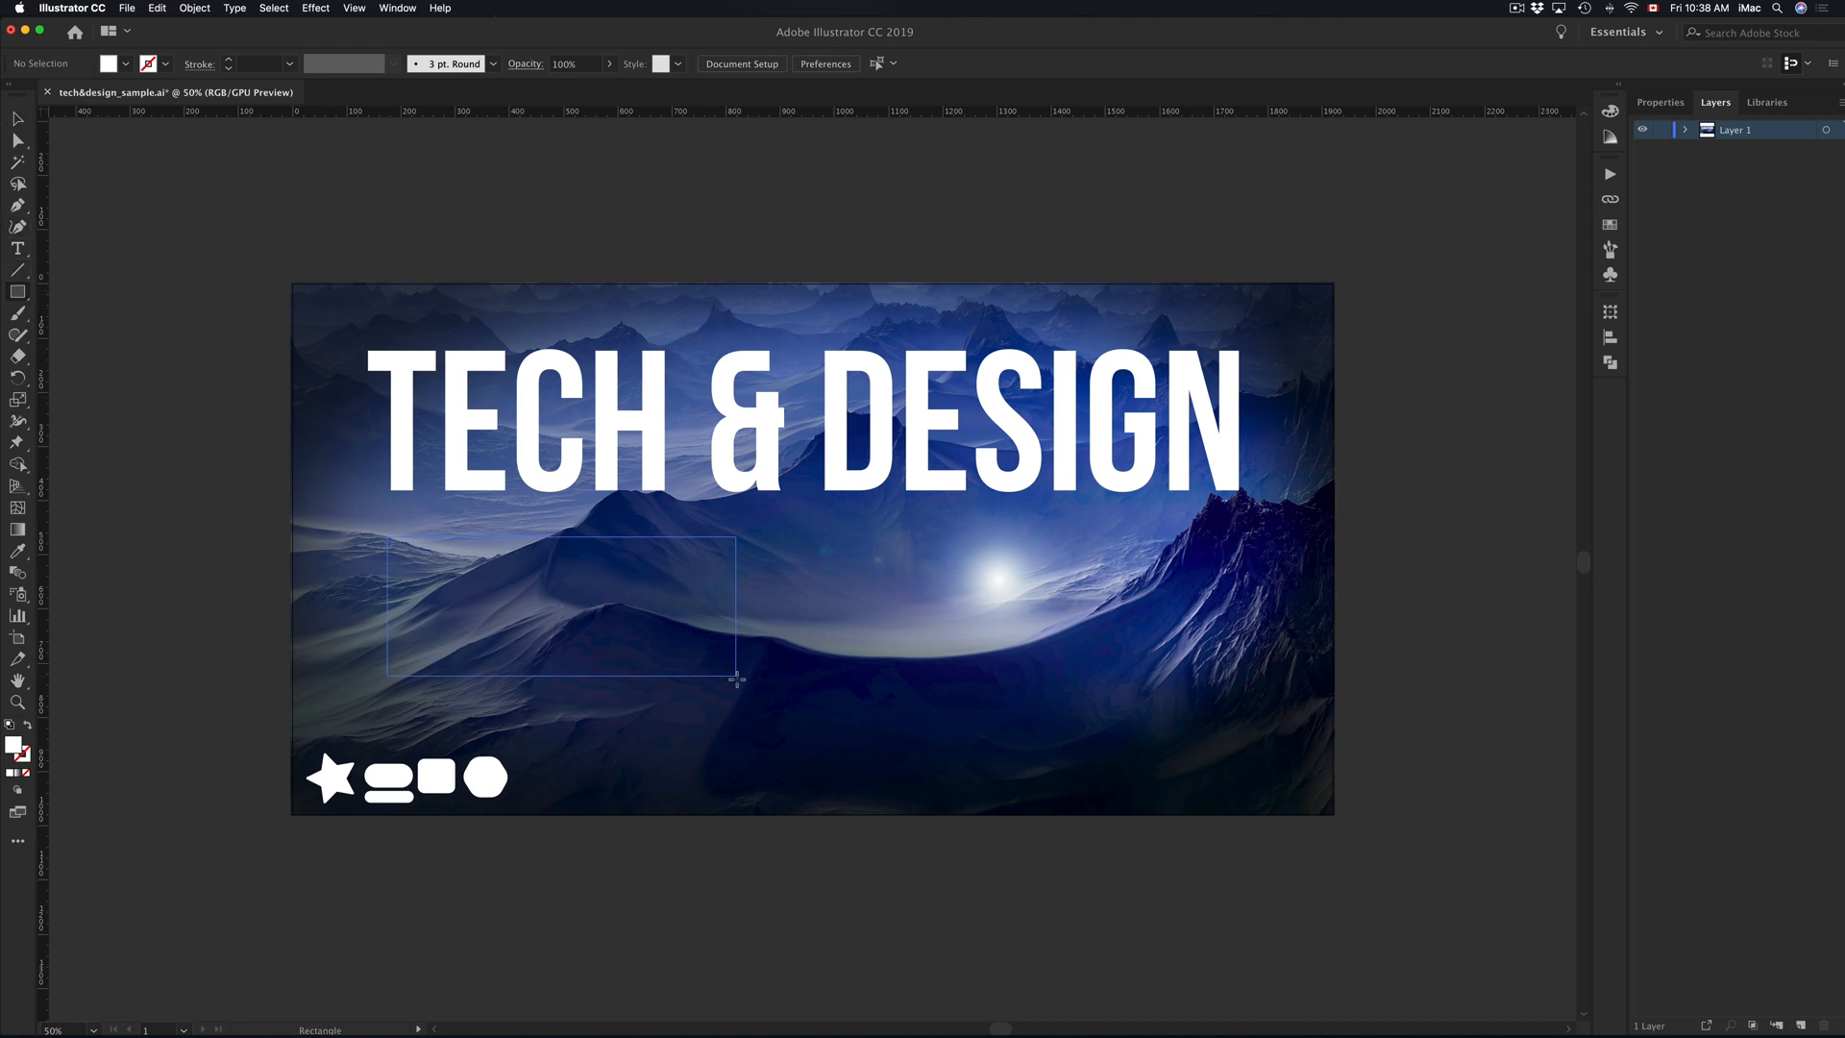
drag(388, 541, 753, 677)
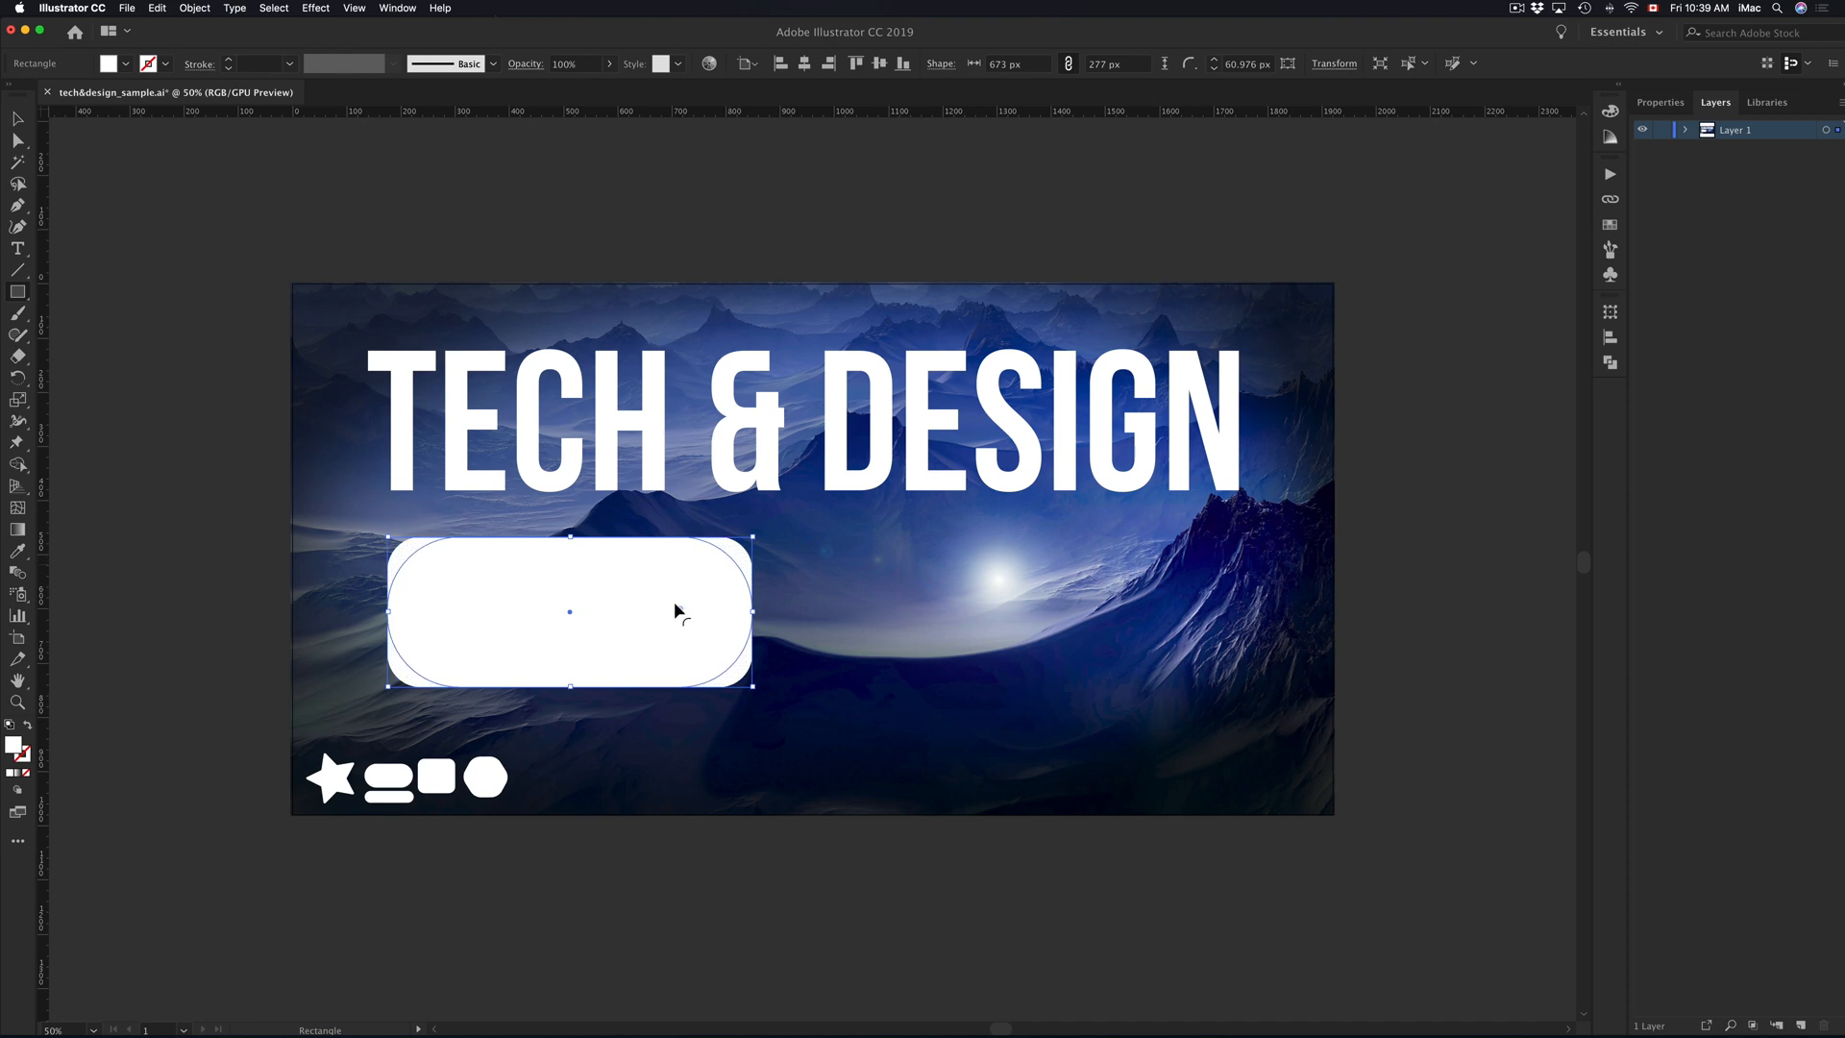